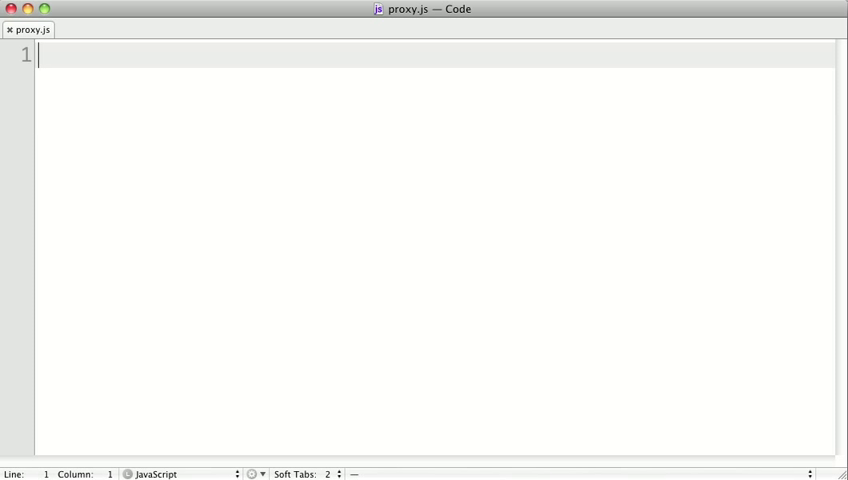
pyautogui.write('http://127.0.0.1:3000/?url=http://twitter.com/')
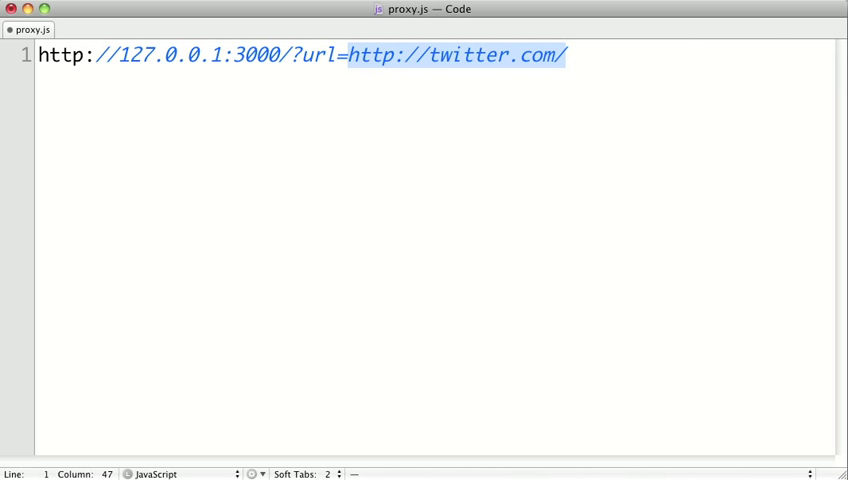
pyautogui.click(574, 184)
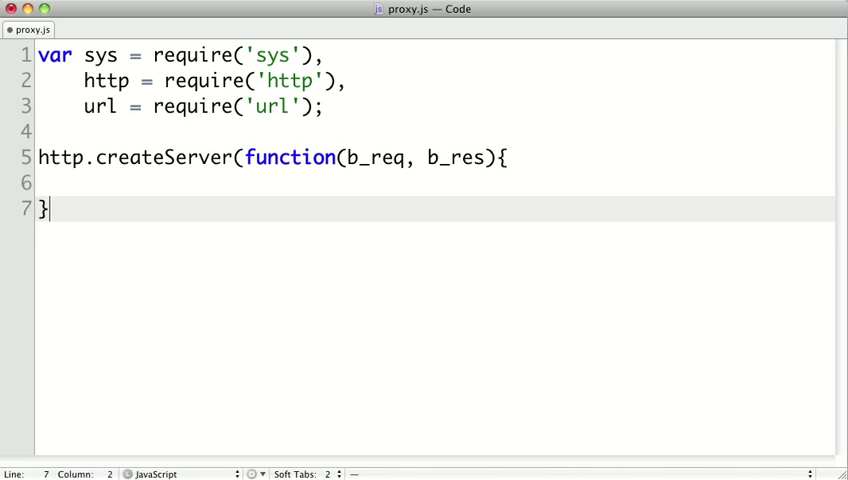
pyautogui.moveTo(172, 320)
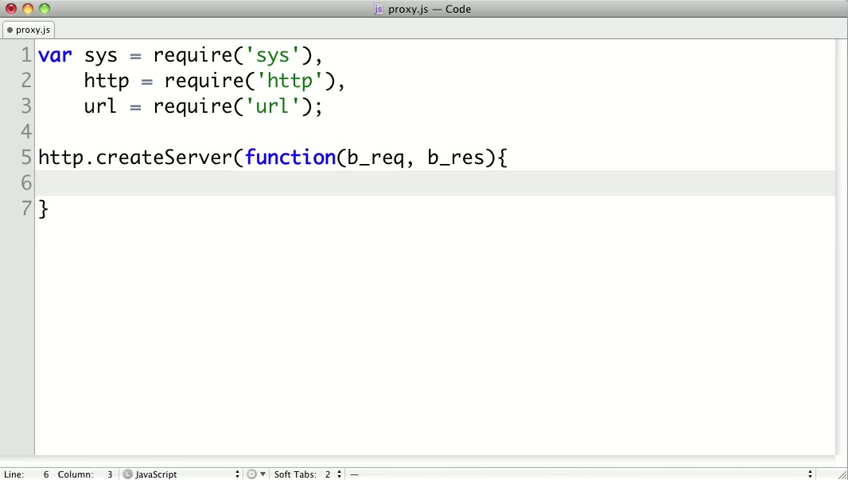
# Add the '// Parse the request's url' comment and sketch query examples like ?foo=b and ?url=http:/
pyautogui.write("// Parse the request's url")
pyautogui.write('var b_url = url.parse(b_req.url, true);')
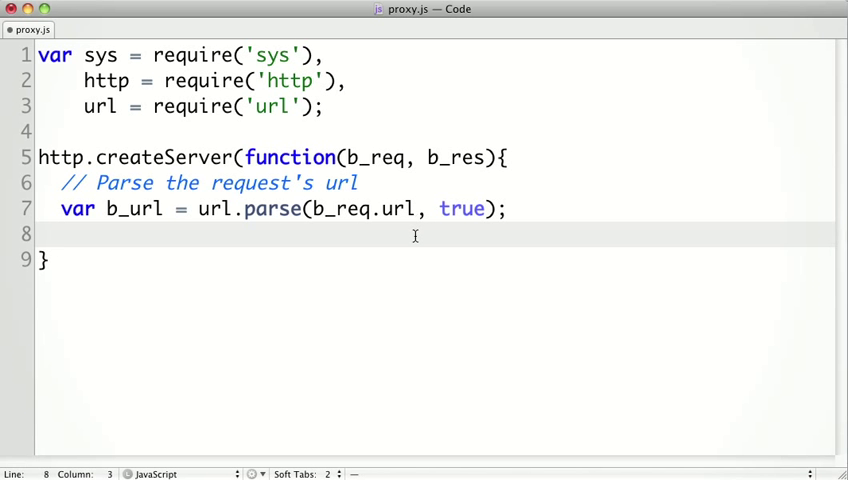
pyautogui.write('?')
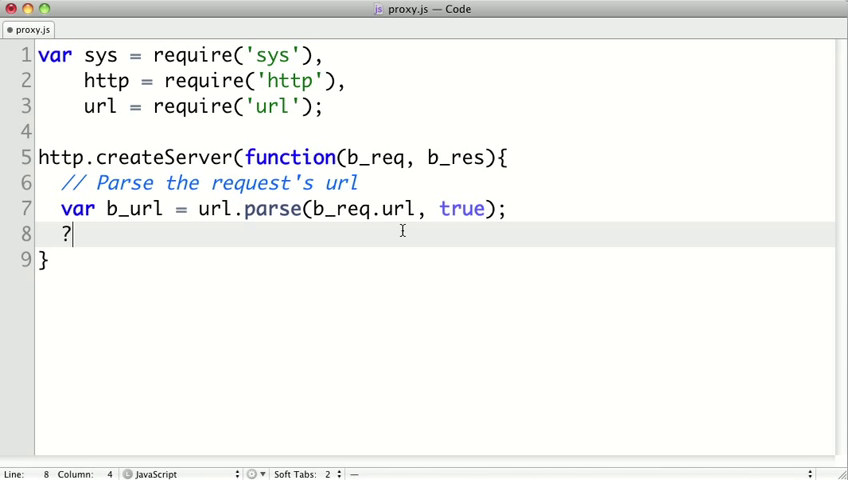
pyautogui.write('foo=bar')
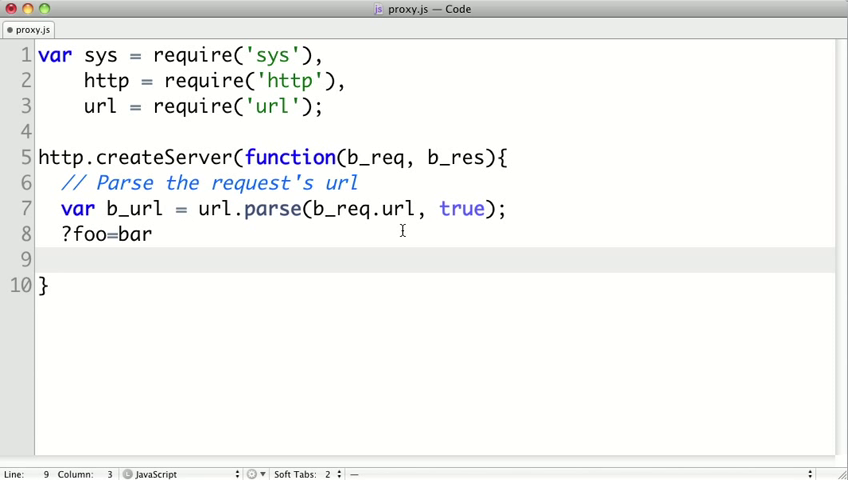
pyautogui.write('?url=')
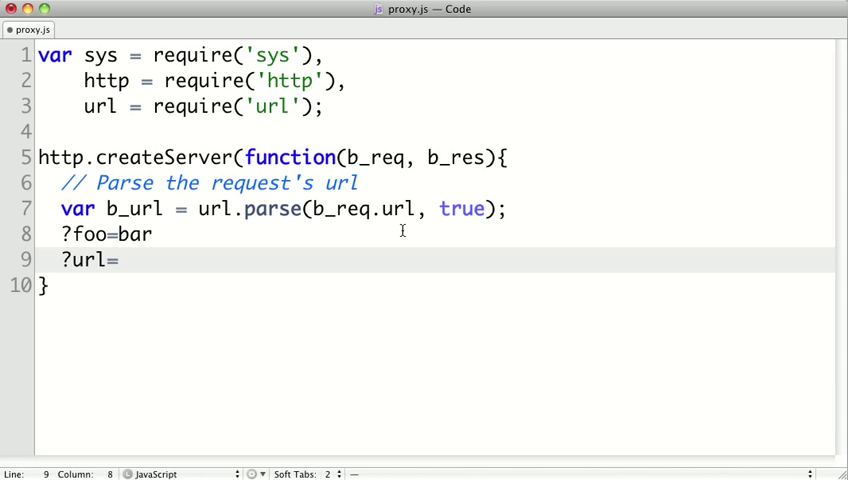
pyautogui.write('http:/')
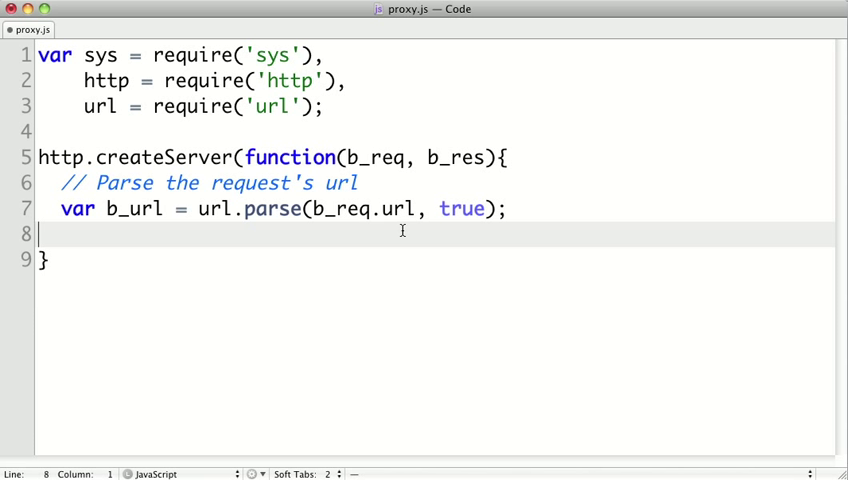
pyautogui.write('{}')
pyautogui.write('foo:')
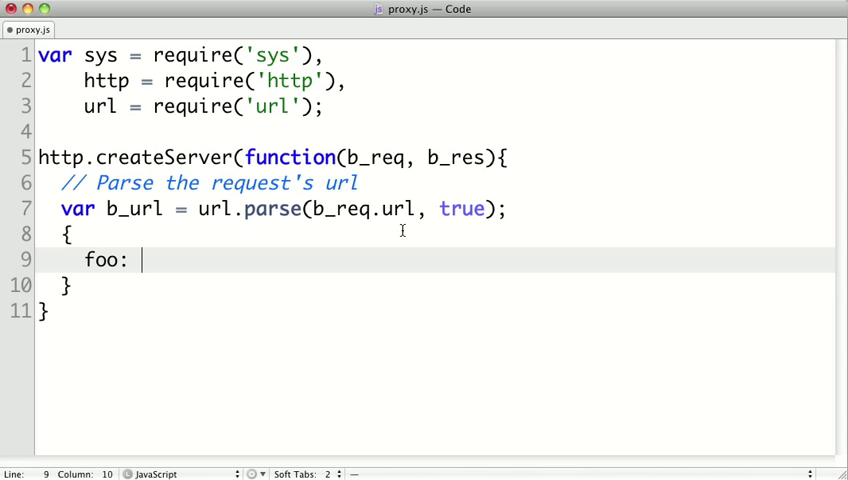
pyautogui.write('bar')
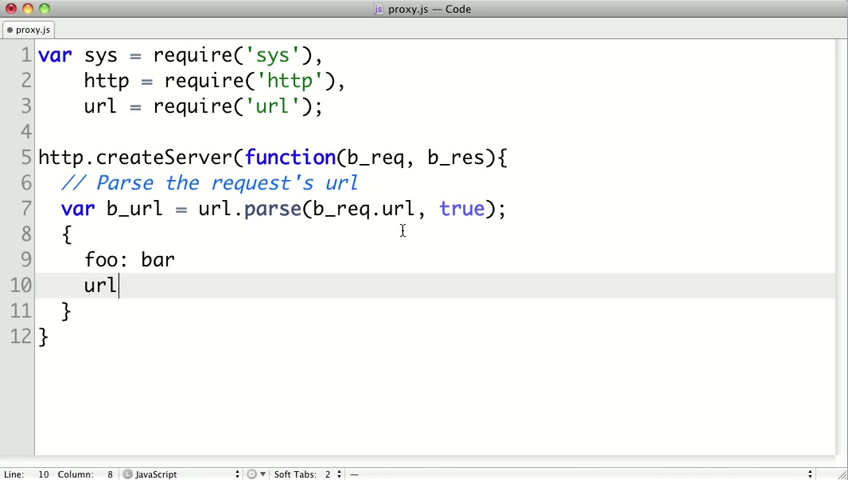
pyautogui.write(': http')
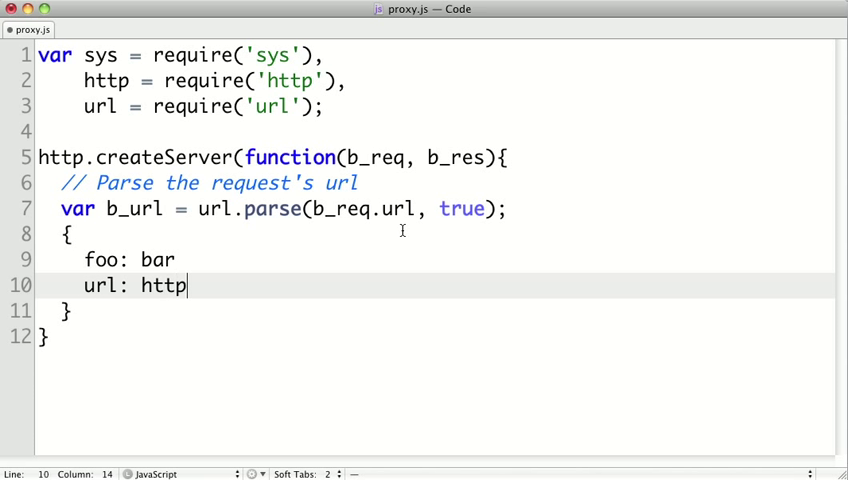
pyautogui.write('://')
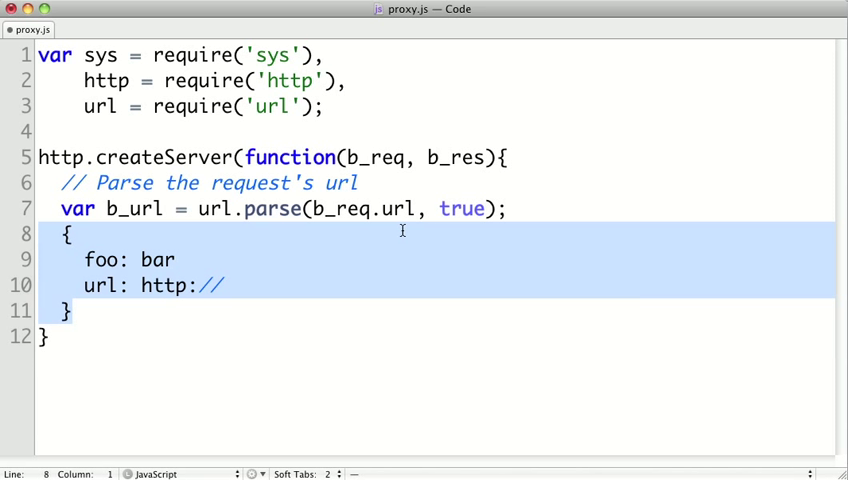
pyautogui.press('Delete')
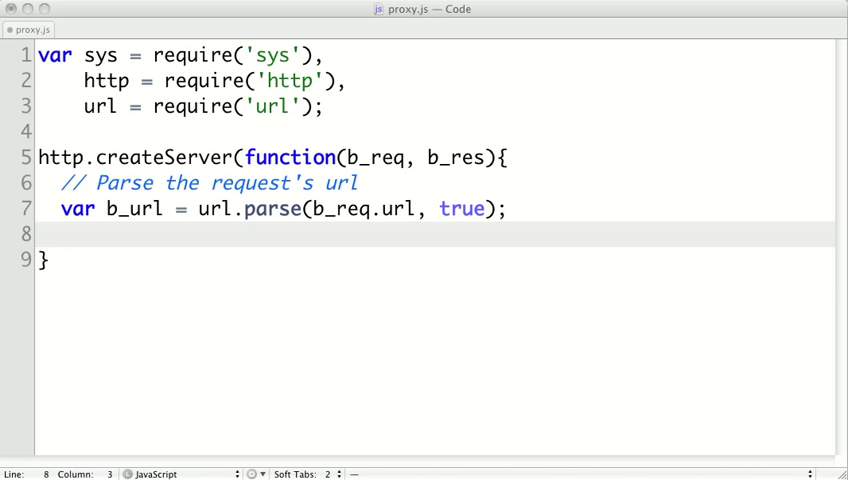
pyautogui.moveTo(166, 256)
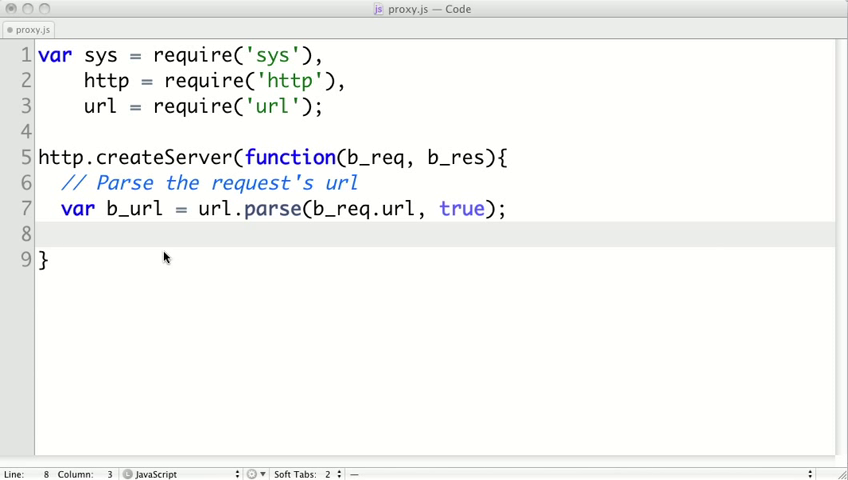
# Return notFound(b_res) when b_url.query.url is missing and add the notFound 404 helper above createServer
pyautogui.write('if(!b_url.query || !b_url.query.url) return notFound(b_res);')
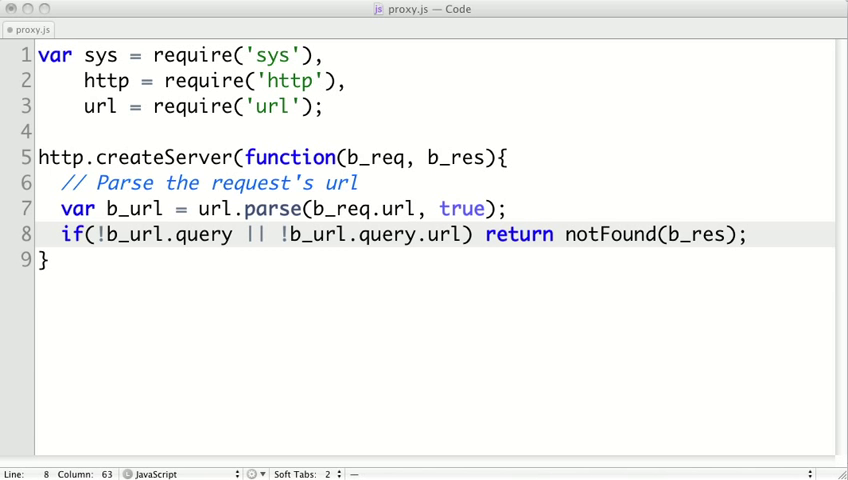
pyautogui.press('Return')
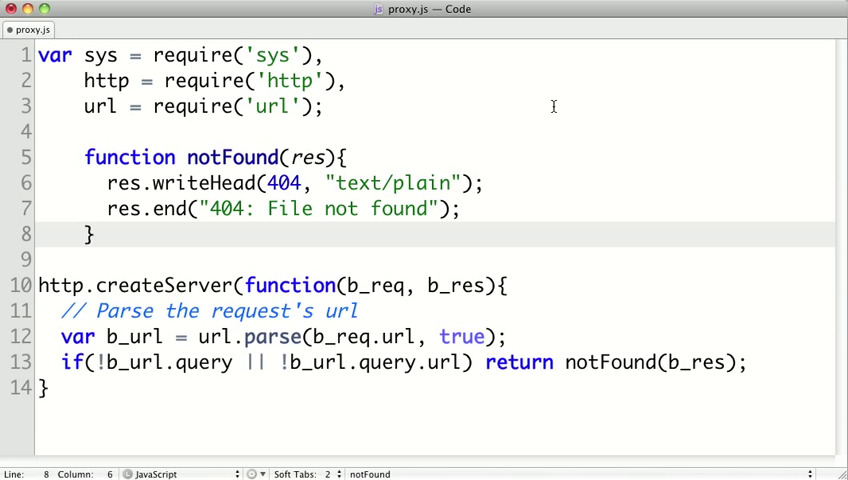
pyautogui.moveTo(84, 156); pyautogui.dragTo(96, 234)
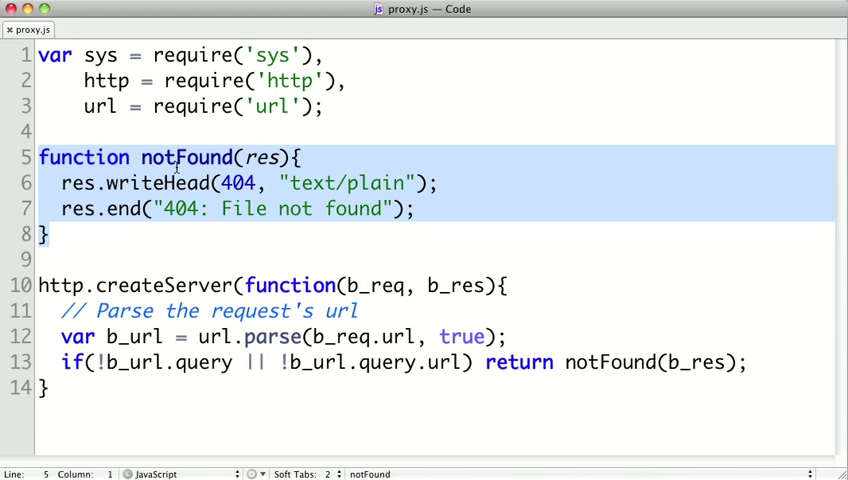
# Return to the request handler to add the url-parameter parsing into p_url
pyautogui.click(252, 156)
pyautogui.write('var p_url = url.parse(b_url.query.url);')
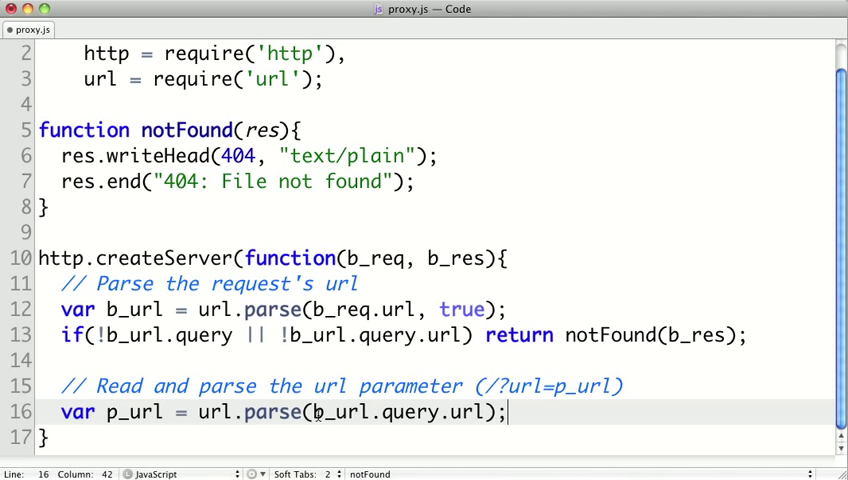
# Create p_client with http.createClient(p_url.port || 80, p_url.hostname) under an Initialize HTTP Client comment
pyautogui.doubleClick(336, 412)
pyautogui.write('var p_client = http.createClient(p_url.port || 80, p_url.hostname)')
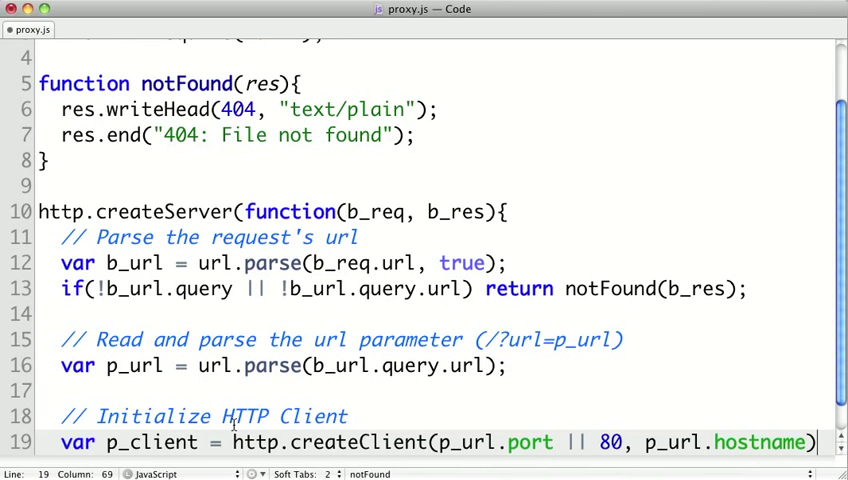
pyautogui.scroll(-3)
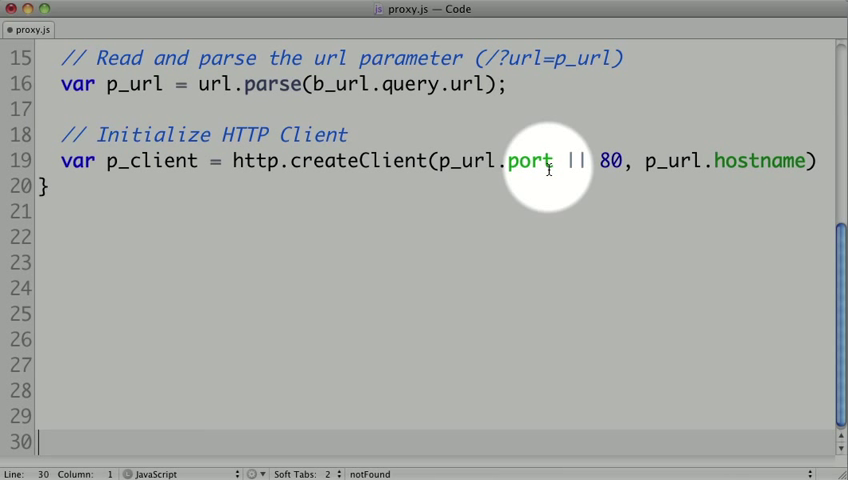
pyautogui.moveTo(608, 170)
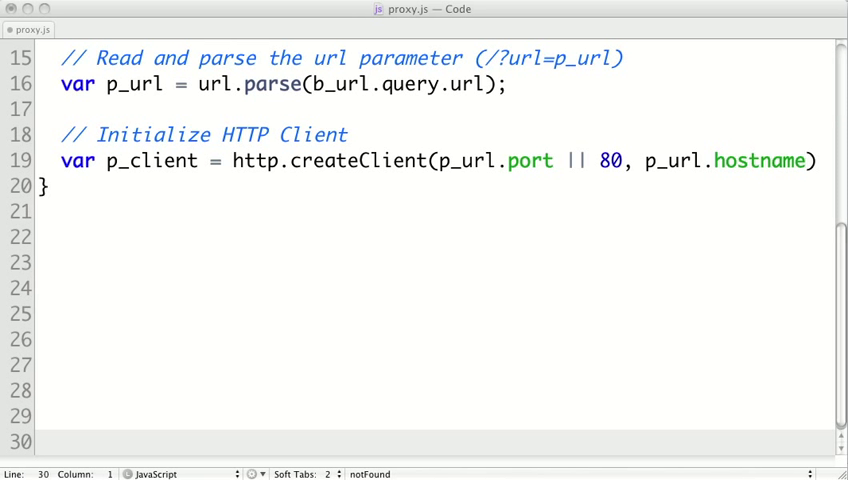
pyautogui.moveTo(822, 164)
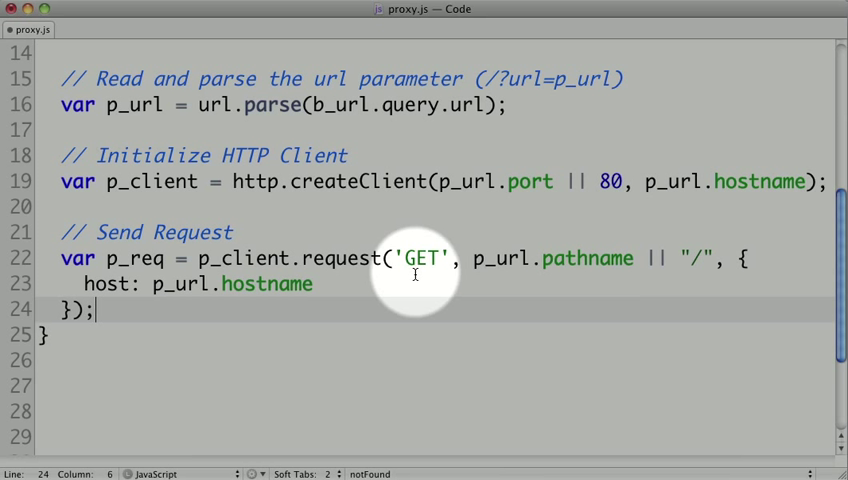
pyautogui.moveTo(490, 268)
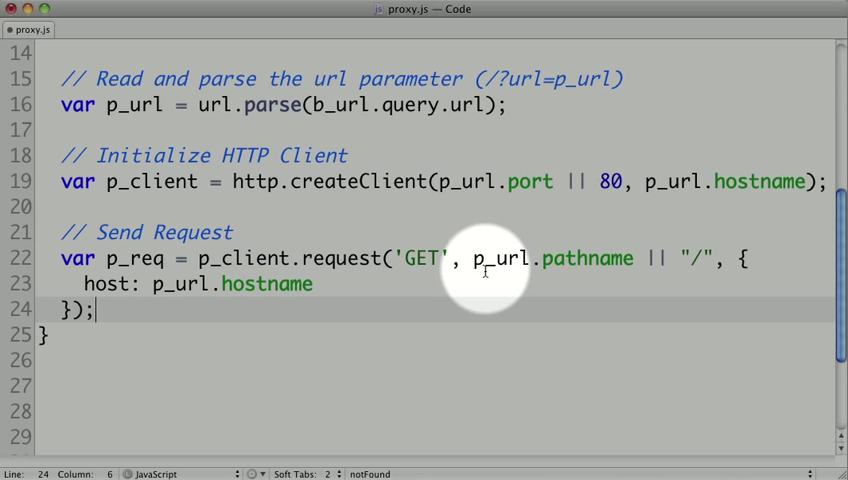
pyautogui.moveTo(524, 270)
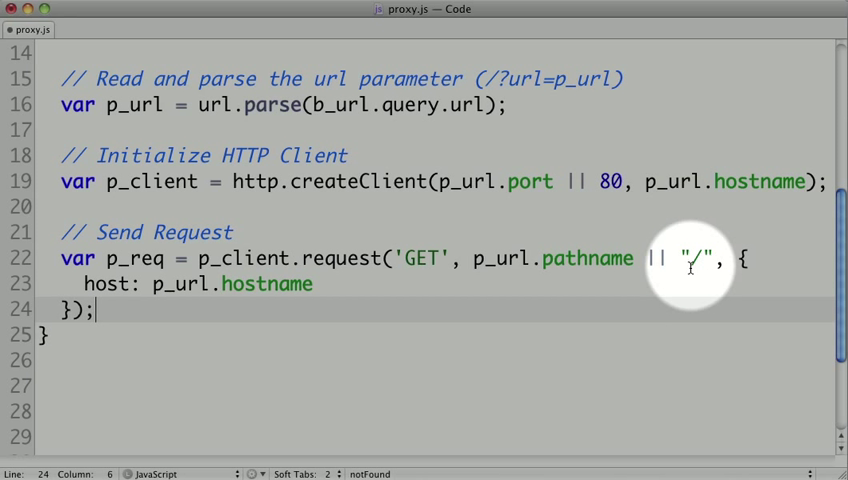
pyautogui.moveTo(114, 290)
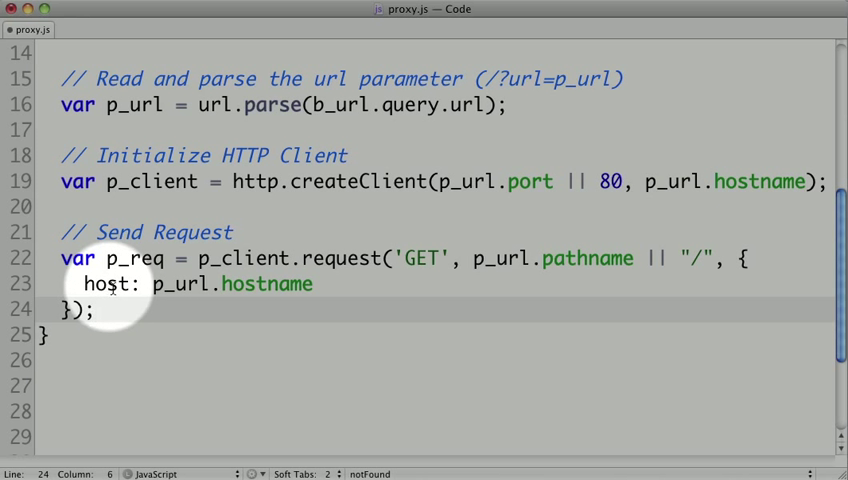
pyautogui.moveTo(184, 288)
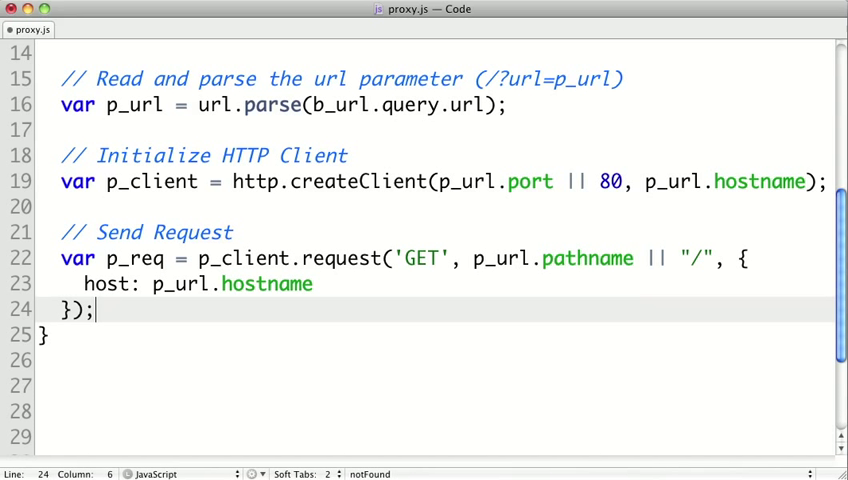
# Finish the Send Request block with p_req.end(); after the GET request for p_url.pathname
pyautogui.write('p_req.end();')
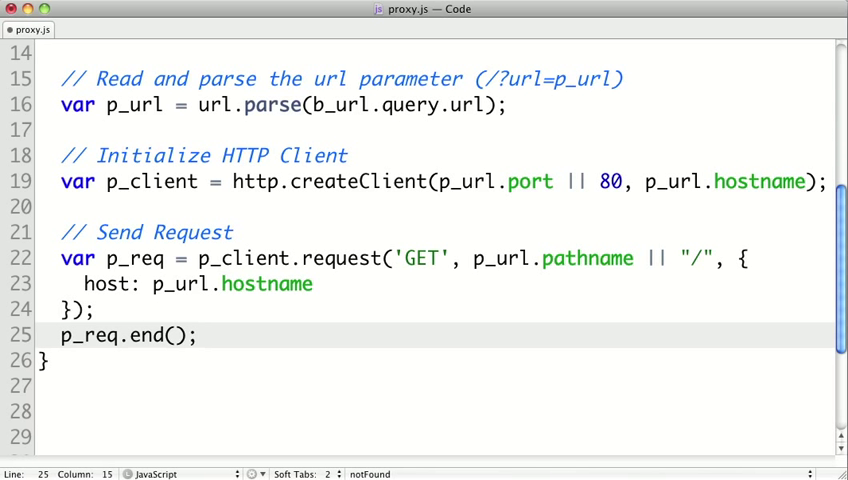
pyautogui.moveTo(120, 344)
pyautogui.write("p_req.addListener('response', function(p_res){")
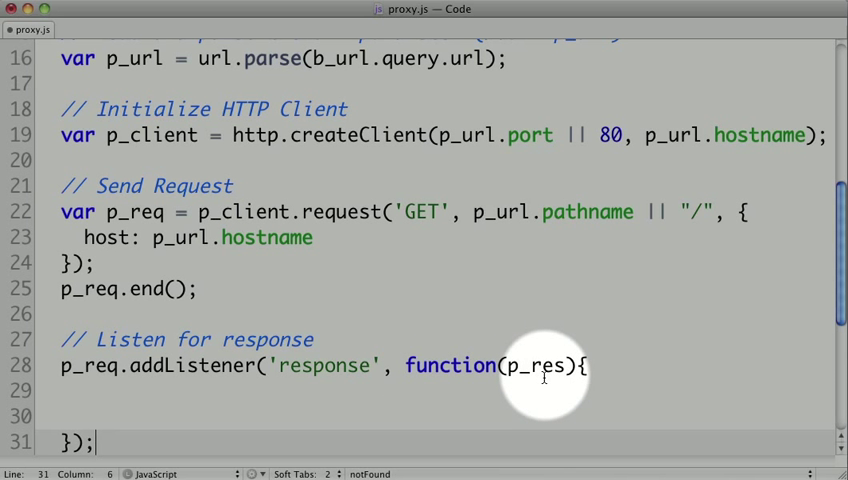
# Fill the response callback with b_res.writeHead(p_res.statusCode, p_res.headers)
pyautogui.click(304, 388)
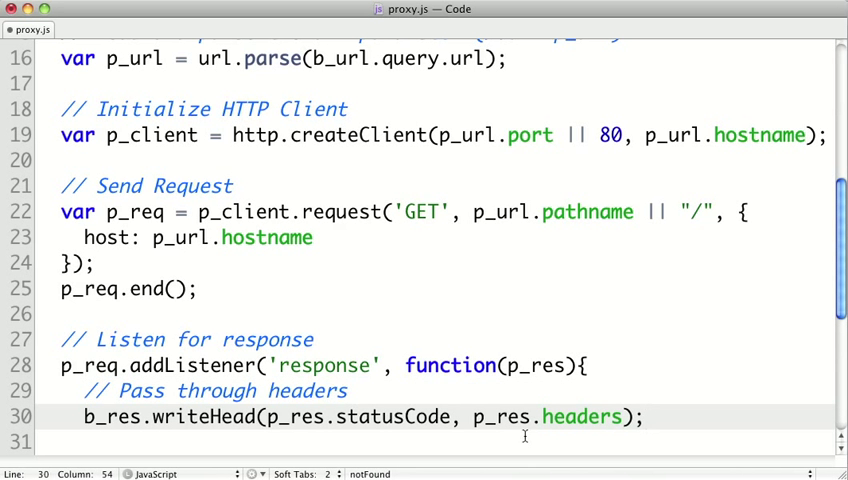
pyautogui.scroll(-3)
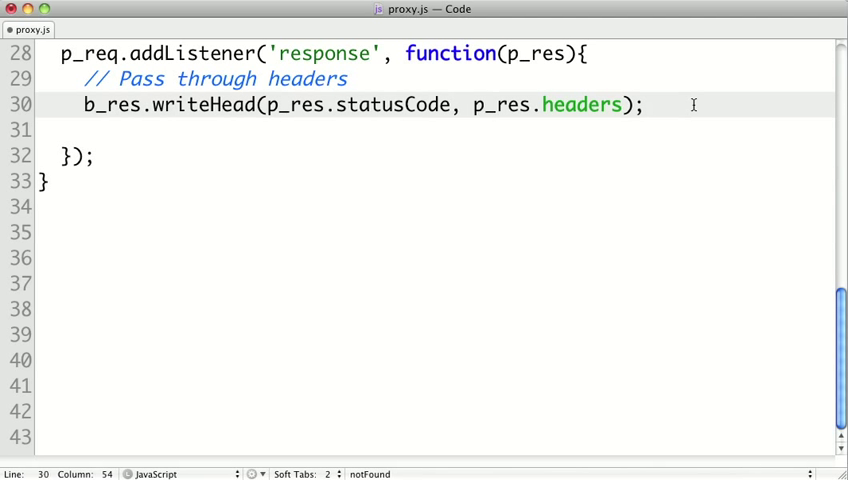
# Add data and end listeners that write chunks to b_res and call b_res.end()
pyautogui.press('enter')
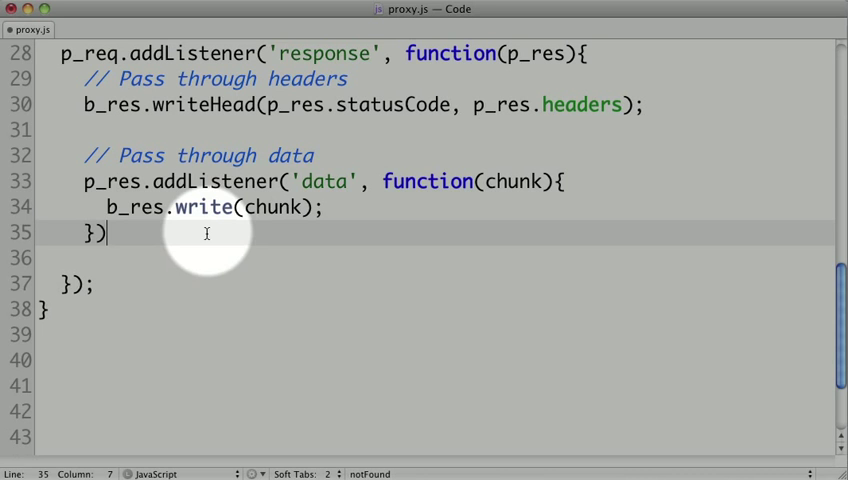
pyautogui.write(';')
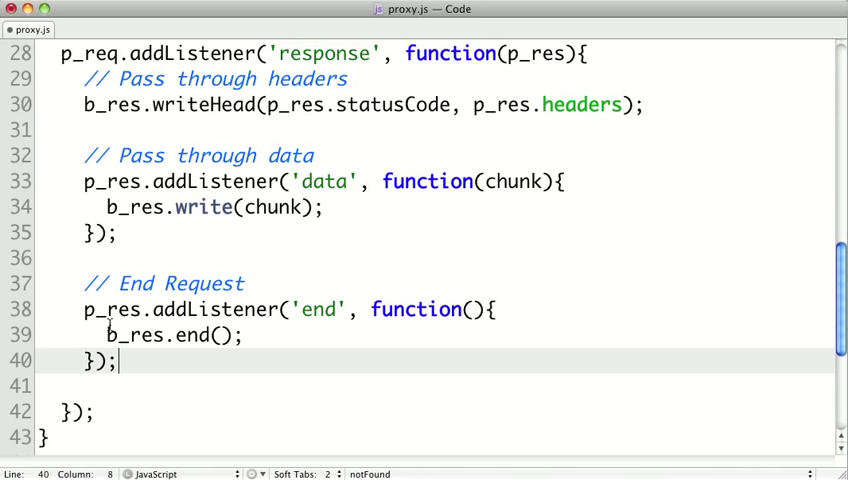
pyautogui.moveTo(110, 324)
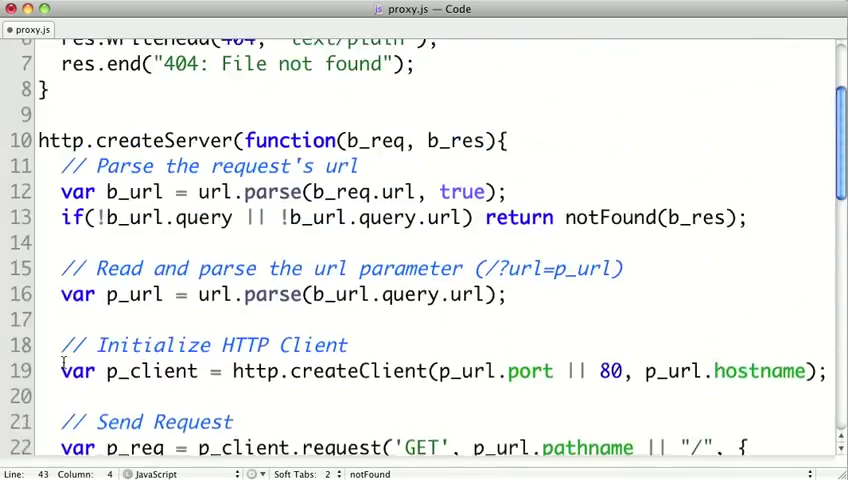
# Append .listen(3000, "127.0.0.1") to createServer so the server runs locally on port 3000
pyautogui.scroll(-3)
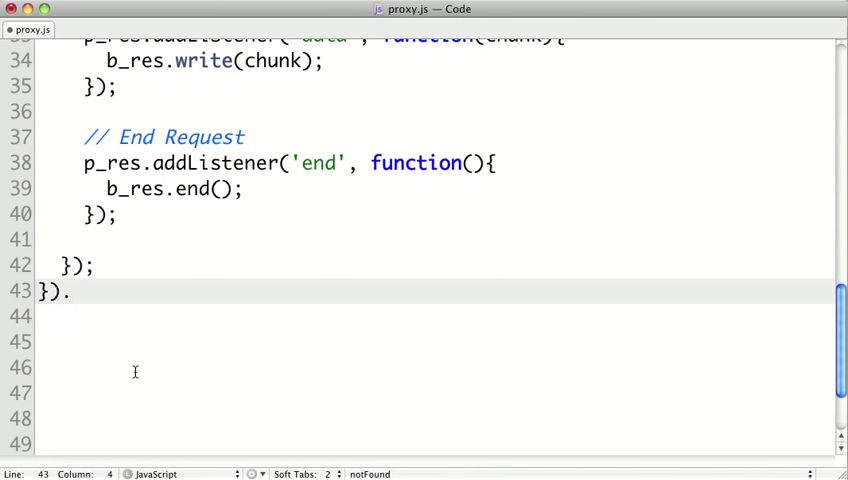
pyautogui.write('listen(3000)')
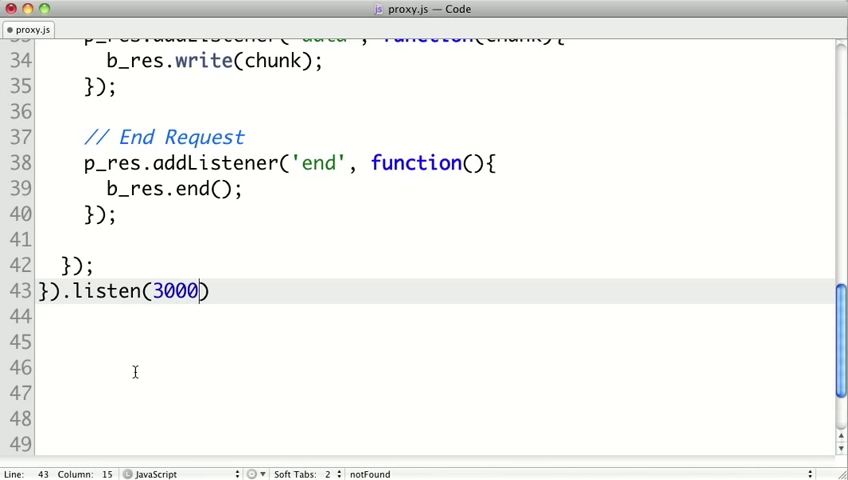
pyautogui.write(', "127.0.0.1')
pyautogui.click(436, 342)
pyautogui.write('sys.puts("Server running at http://127.0.0.1:3000/")')
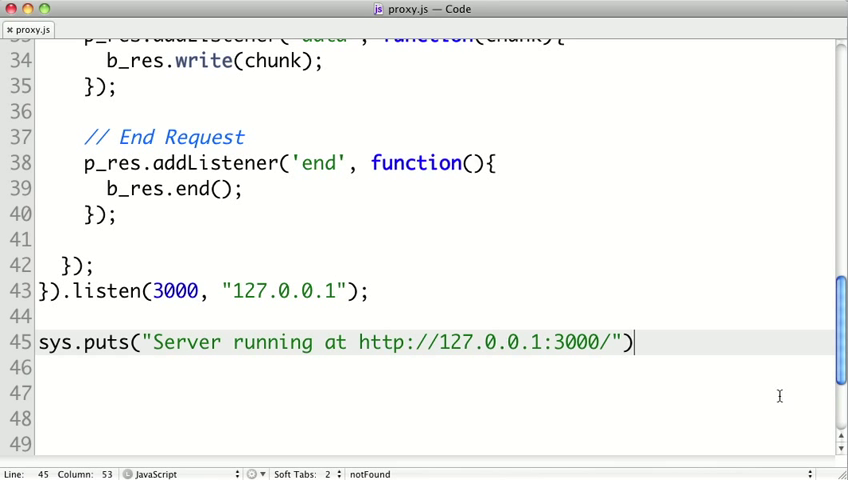
pyautogui.moveTo(716, 390)
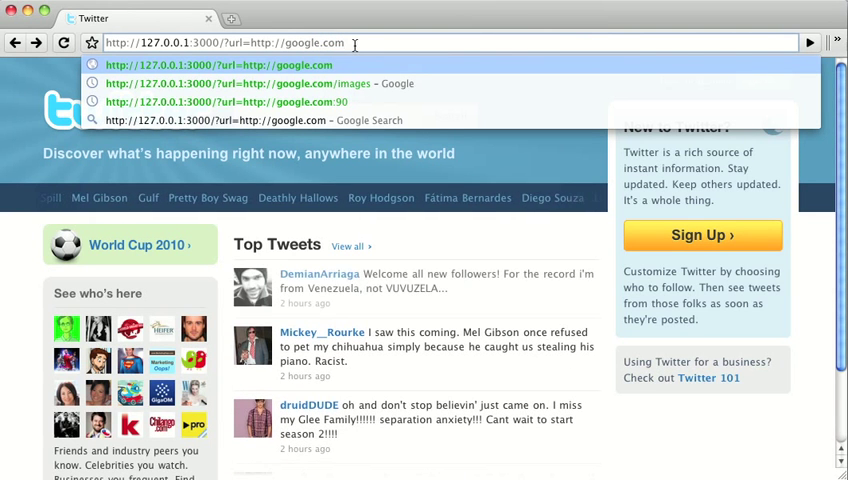
pyautogui.click(224, 64)
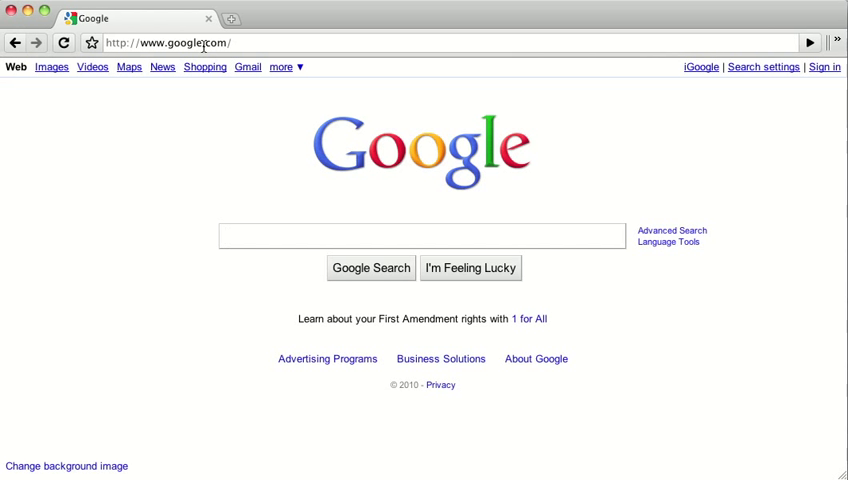
pyautogui.moveTo(312, 104)
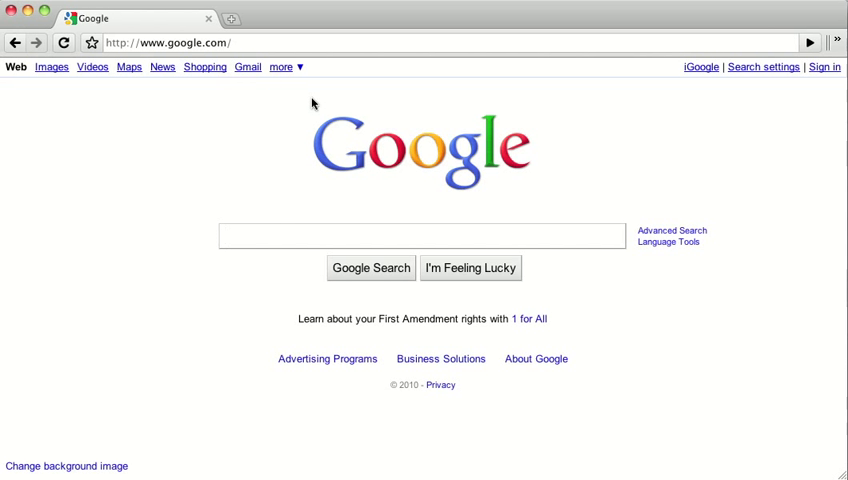